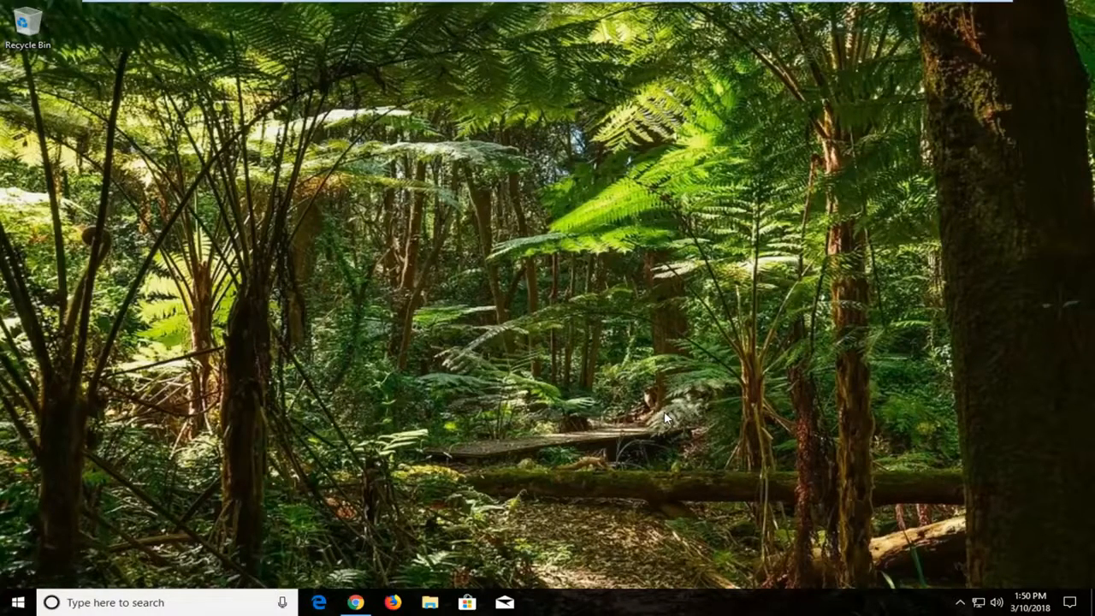
mouse_move(282, 595)
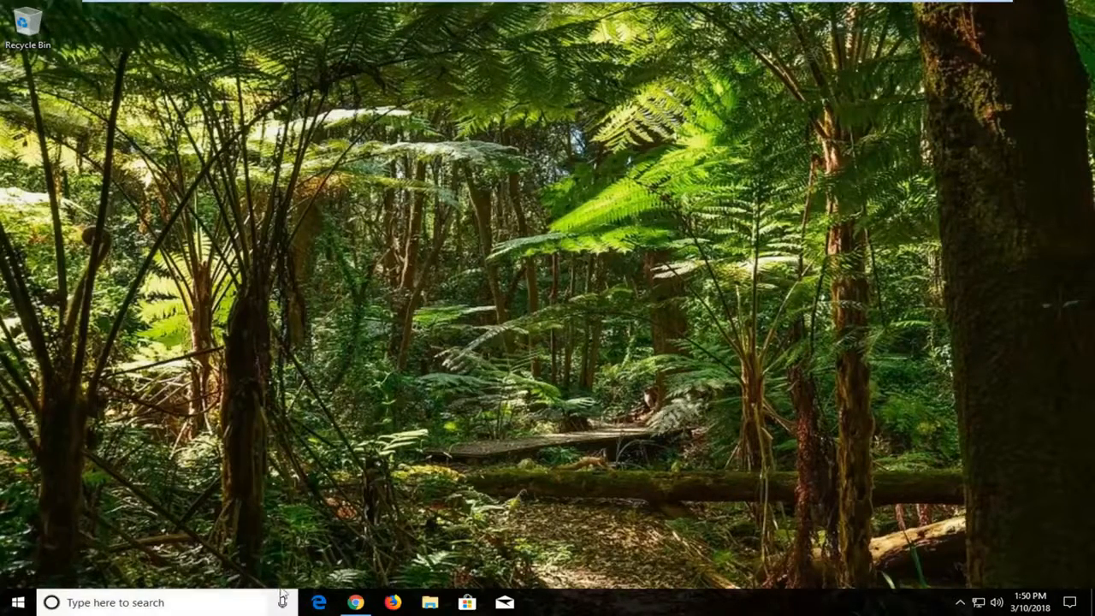
- Launch Chrome from the taskbar and maximize its window
left_click(356, 603)
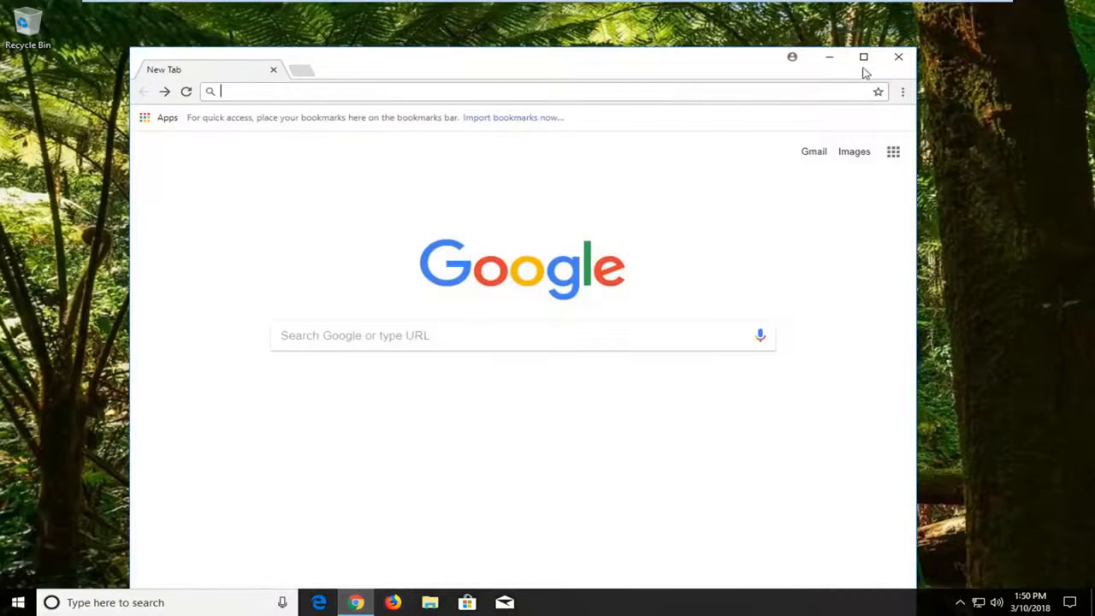
left_click(863, 57)
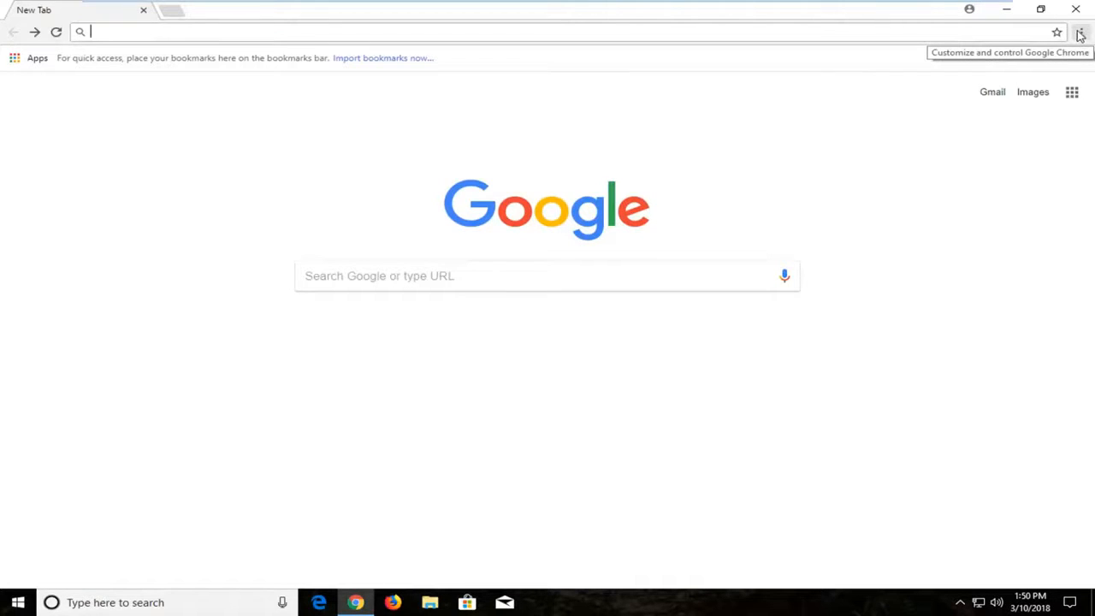
- Go to Chrome Settings via the three-dot menu and scroll to the startup options
left_click(1082, 32)
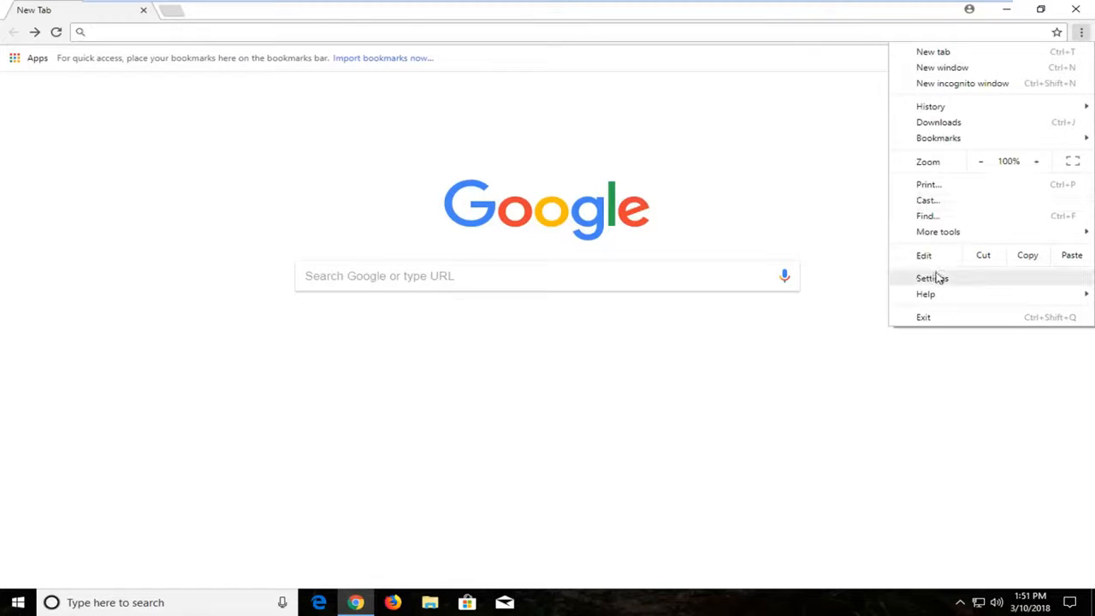
left_click(932, 278)
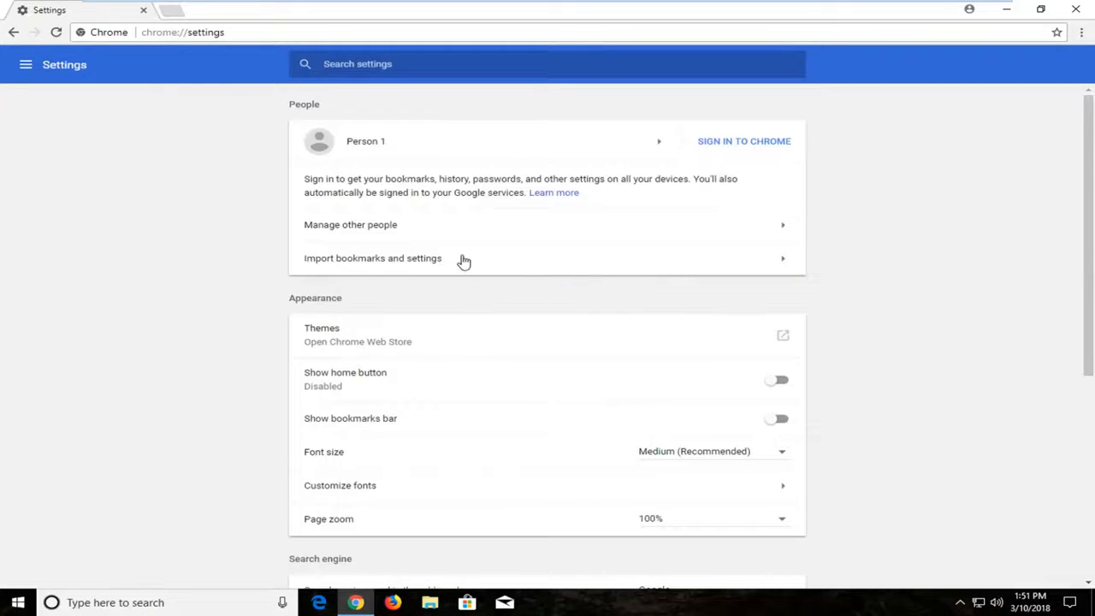
scroll("down", 3)
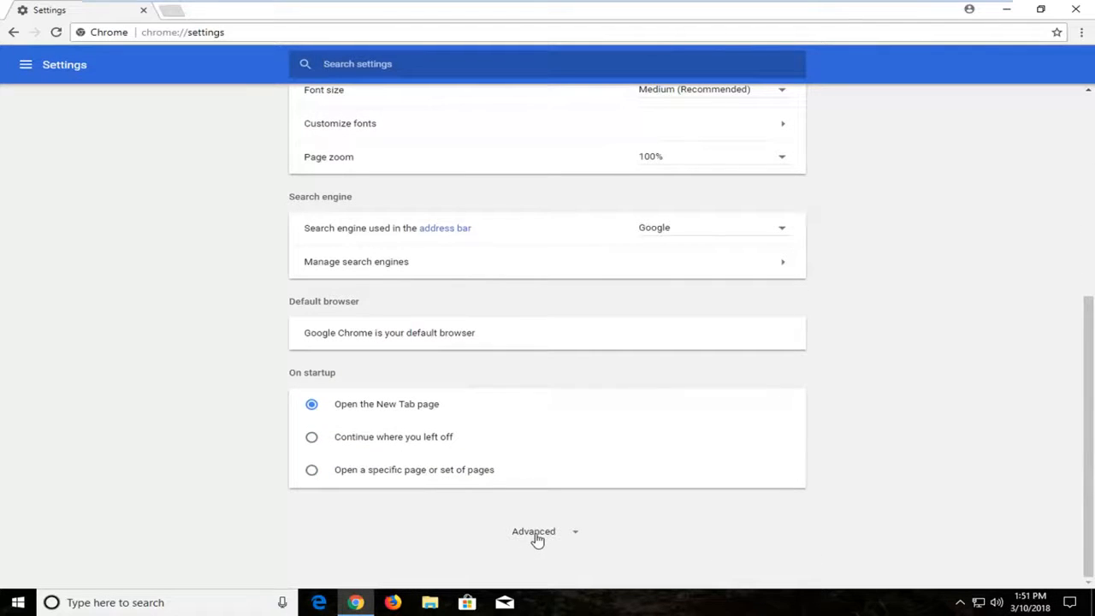
- Expand Advanced settings and scroll down to the Languages section
left_click(533, 532)
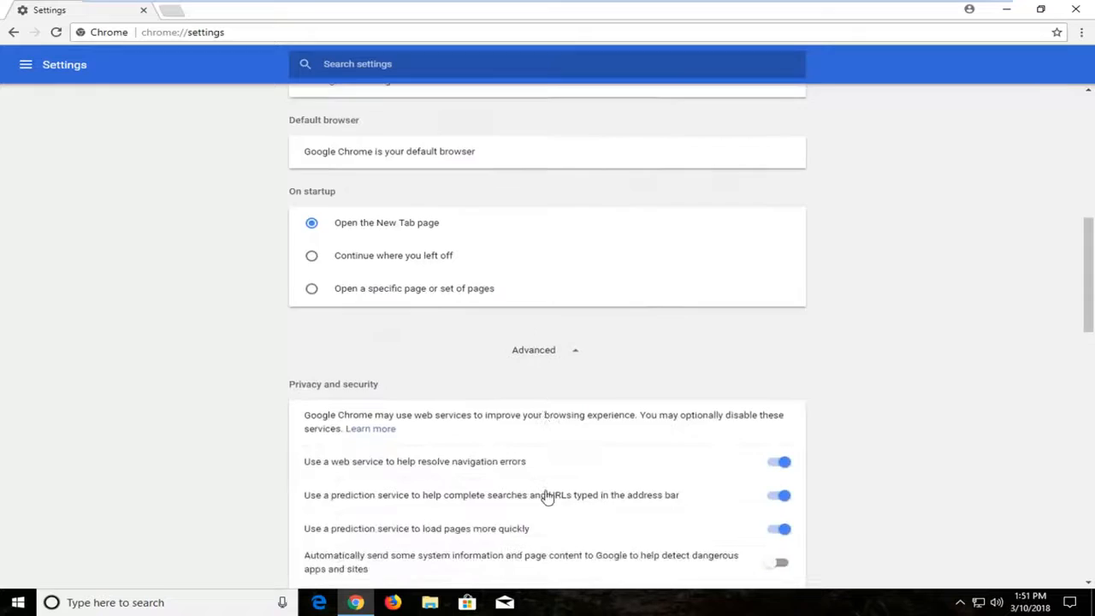
scroll("down", 3)
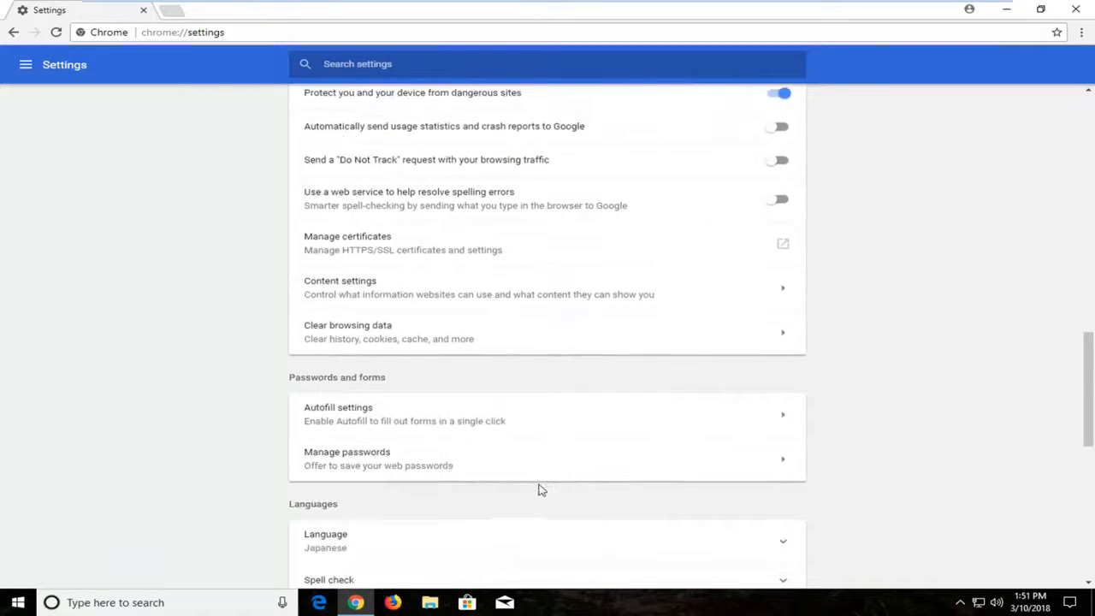
scroll("down", 3)
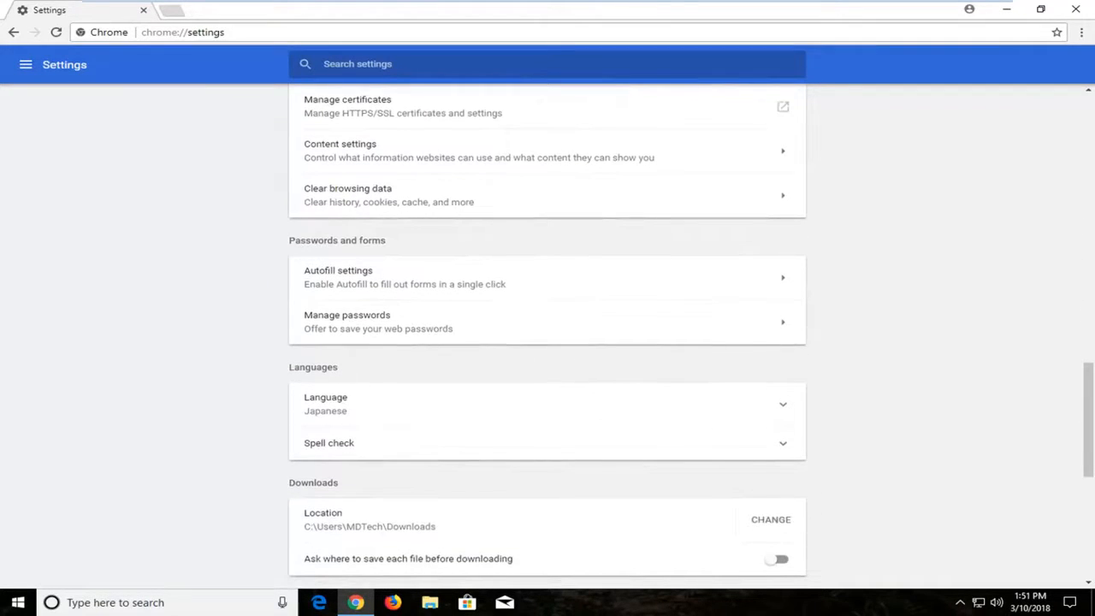
mouse_move(774, 415)
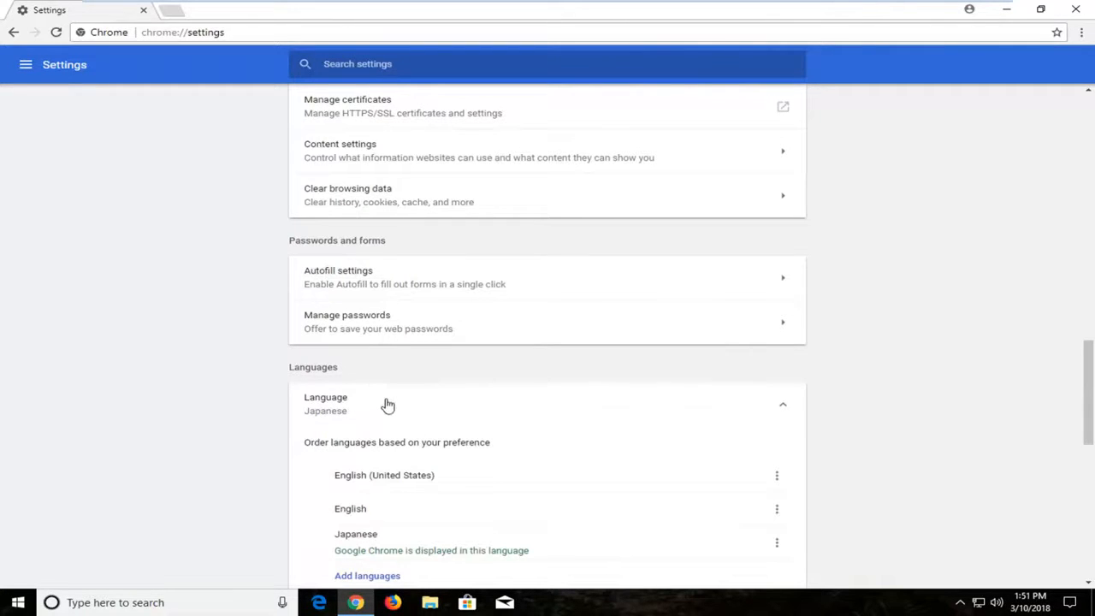
scroll("down", 3)
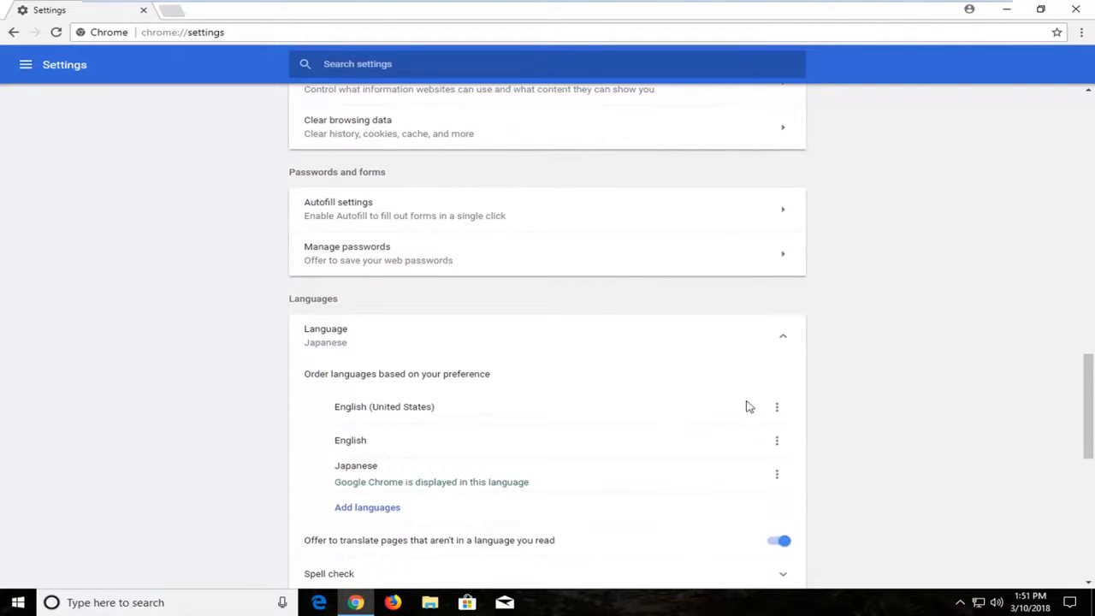
scroll("down", 3)
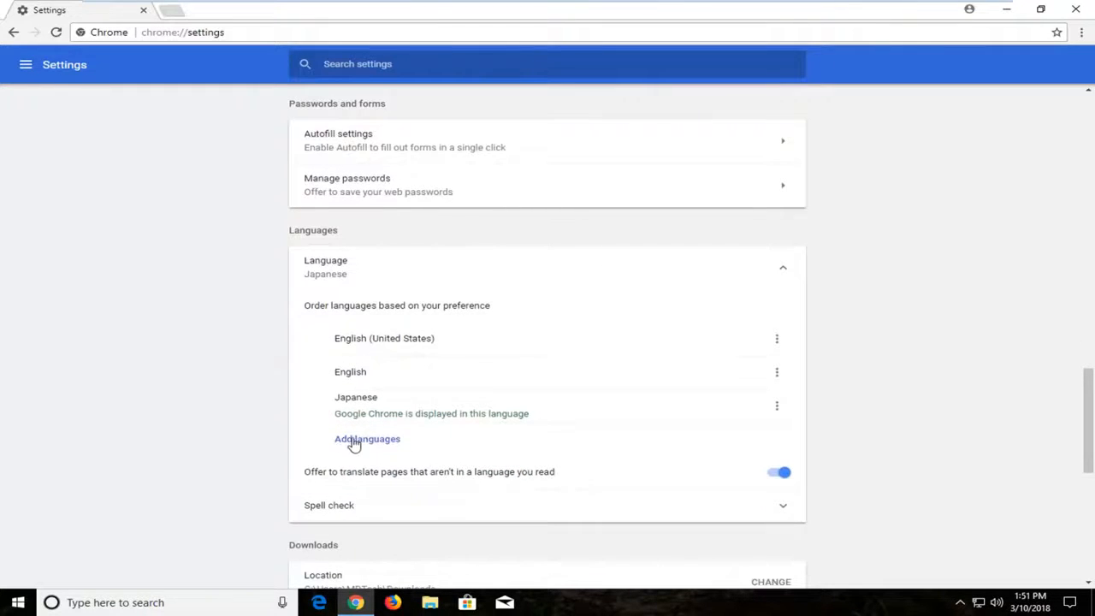
- Add German - Deutsch through the Add languages dialog
left_click(367, 438)
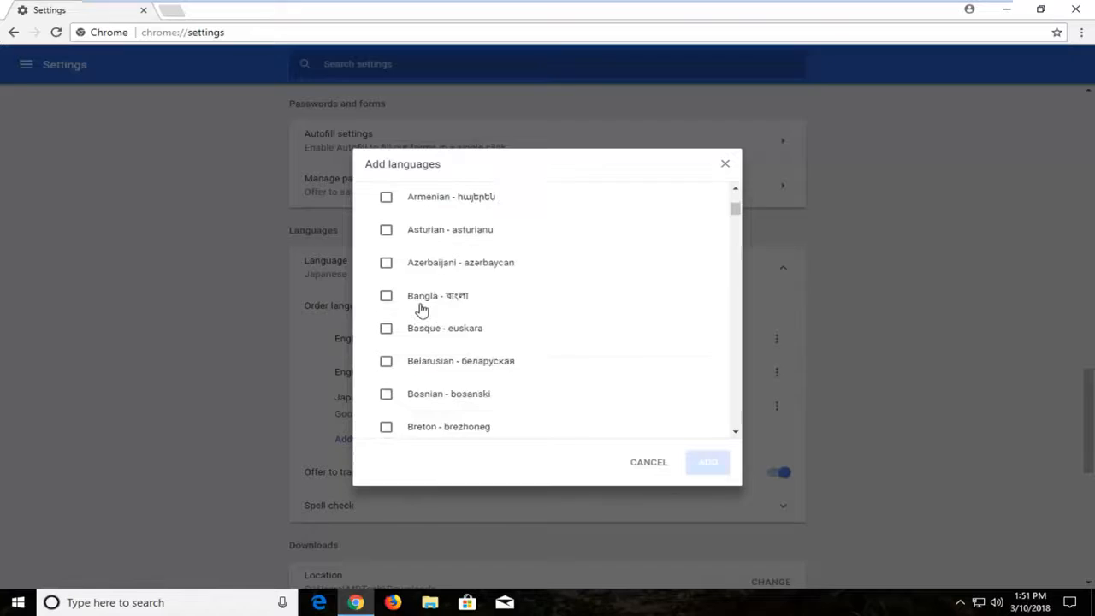
scroll("down", 3)
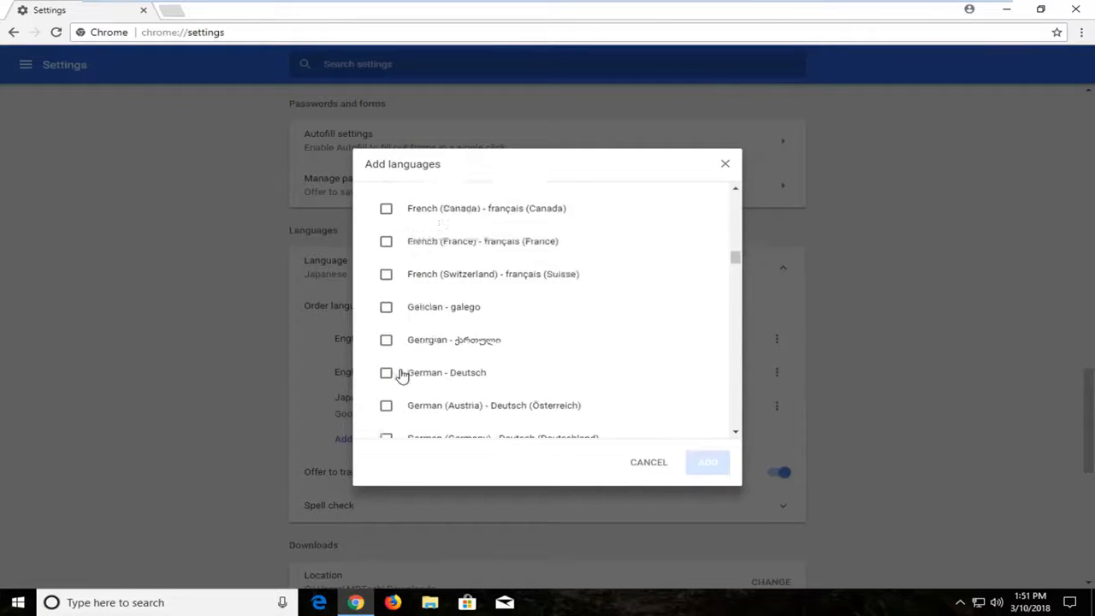
left_click(386, 372)
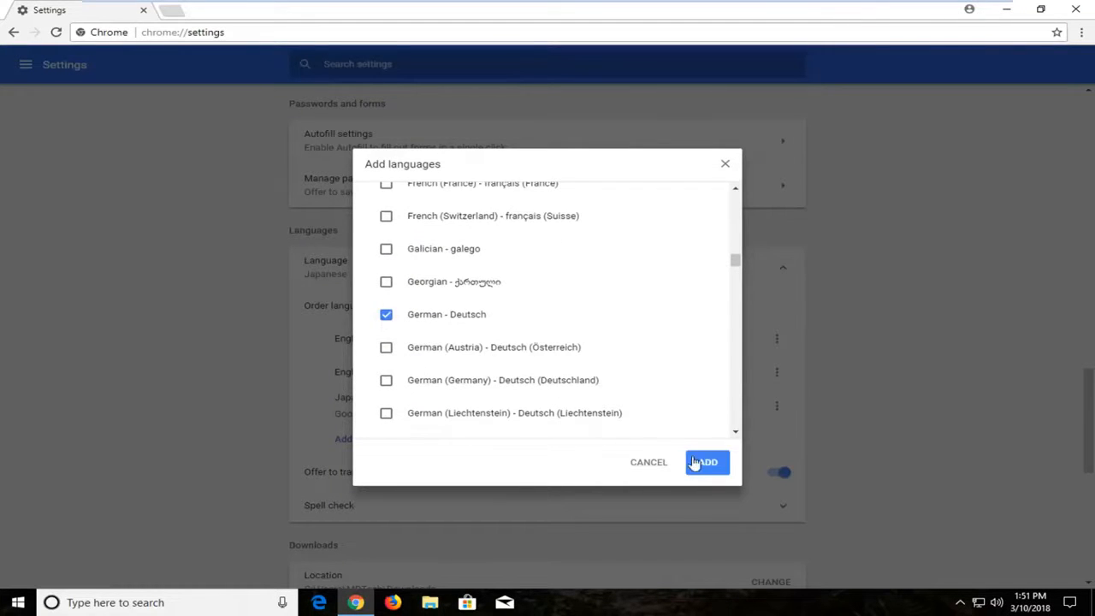
left_click(705, 462)
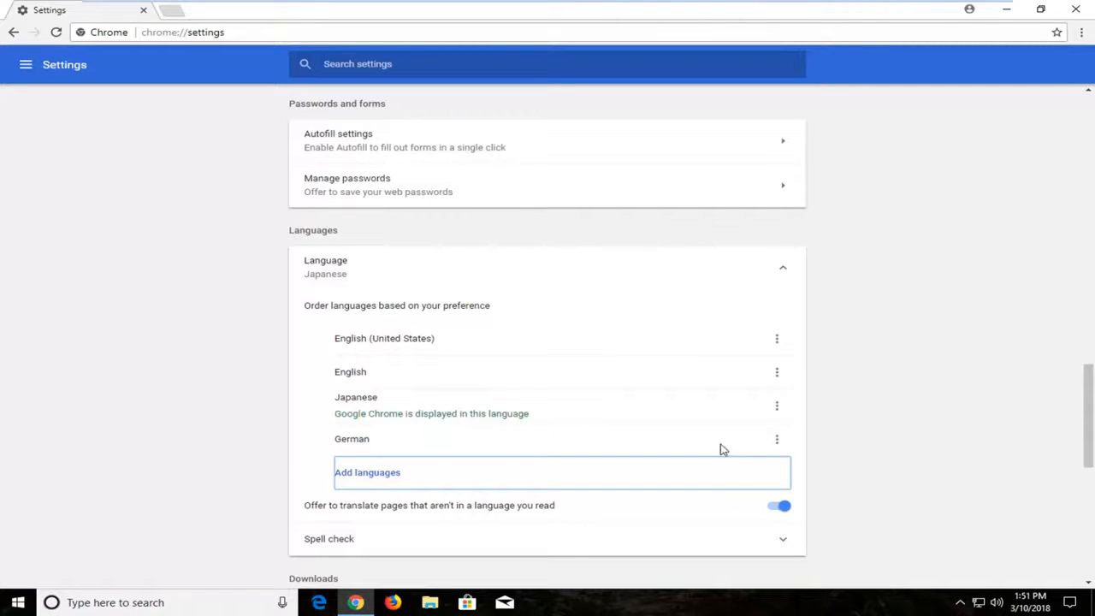
mouse_move(777, 439)
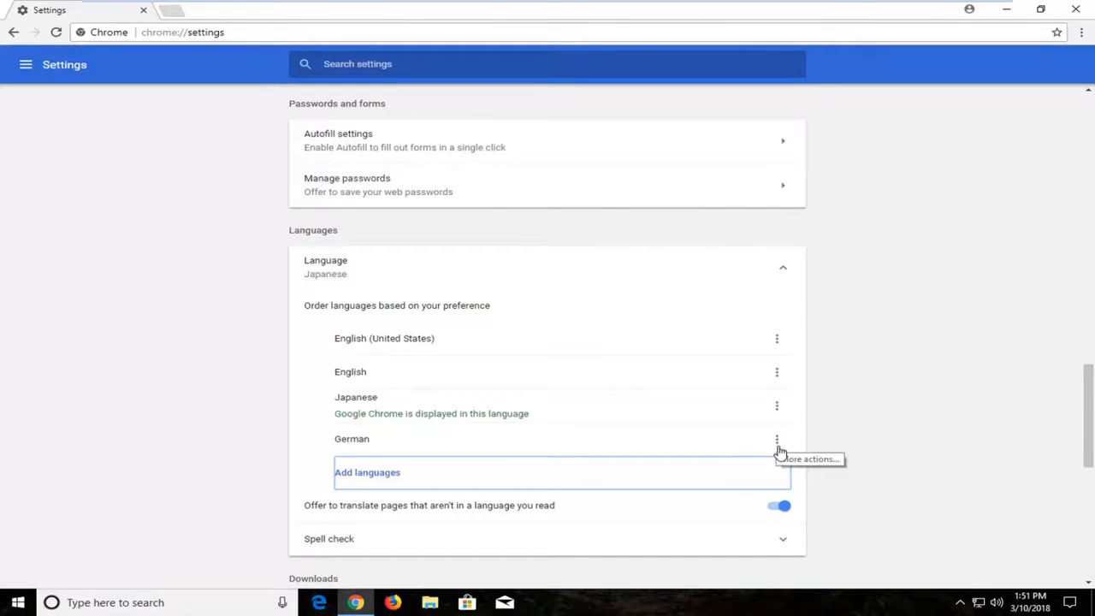
- Make German Chrome's display language and relaunch the browser
left_click(777, 439)
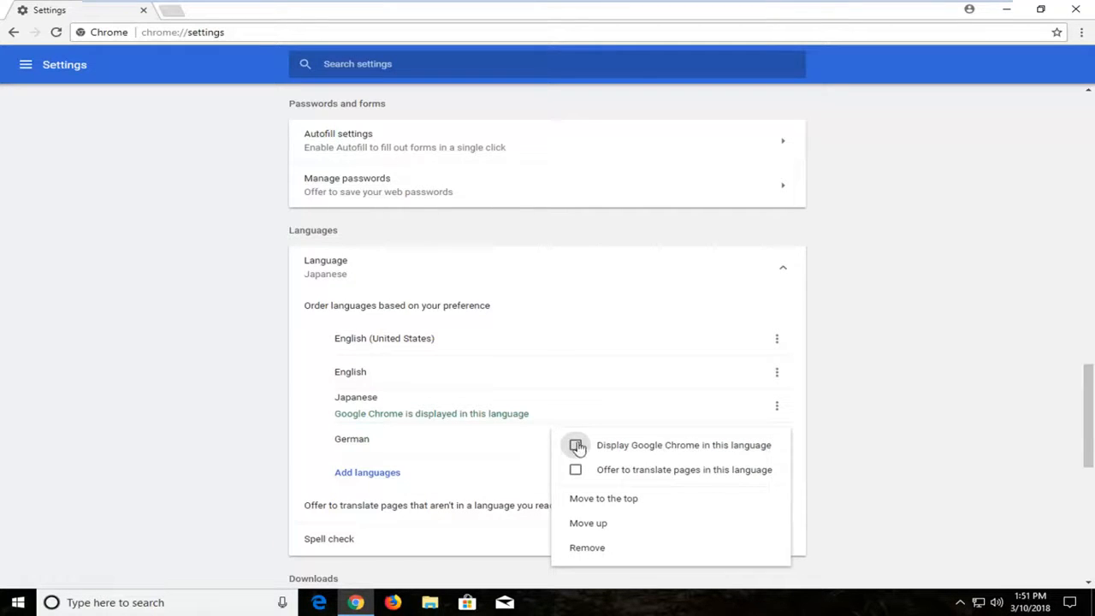
left_click(576, 445)
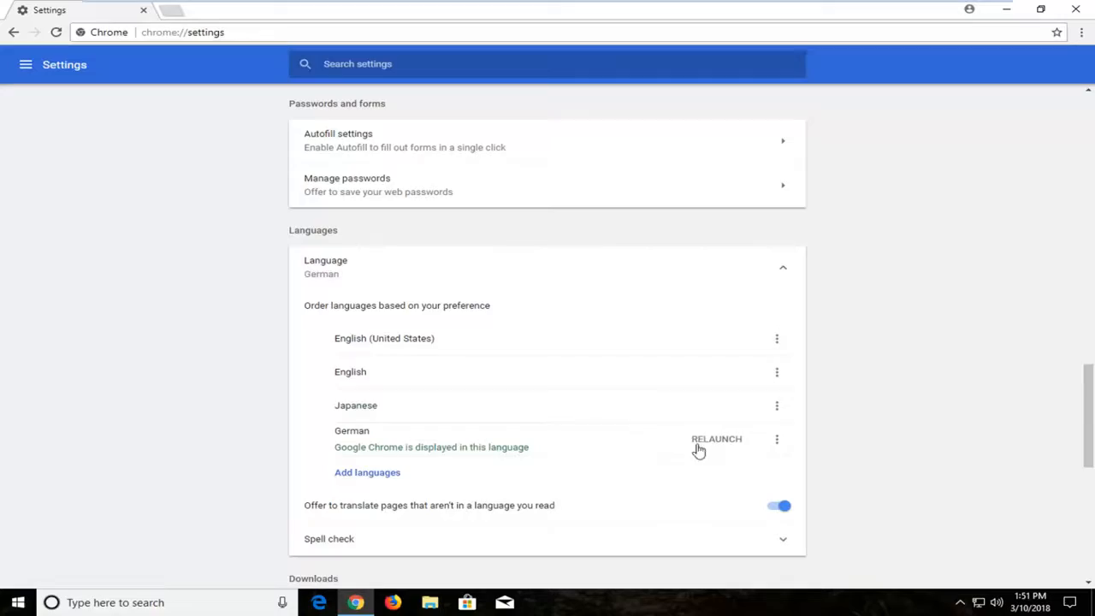
mouse_move(717, 445)
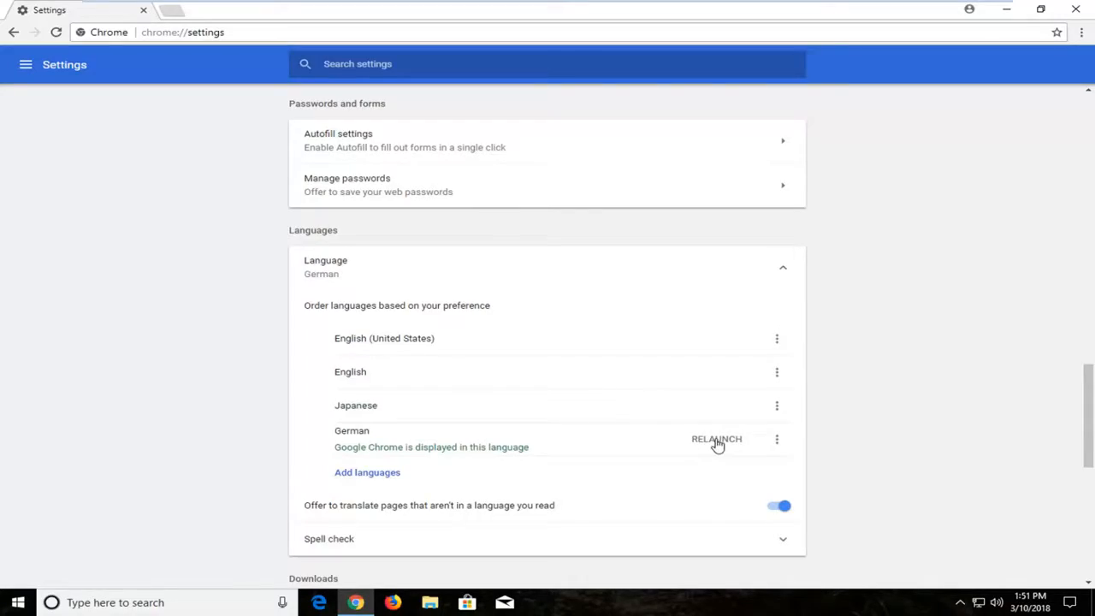
left_click(716, 439)
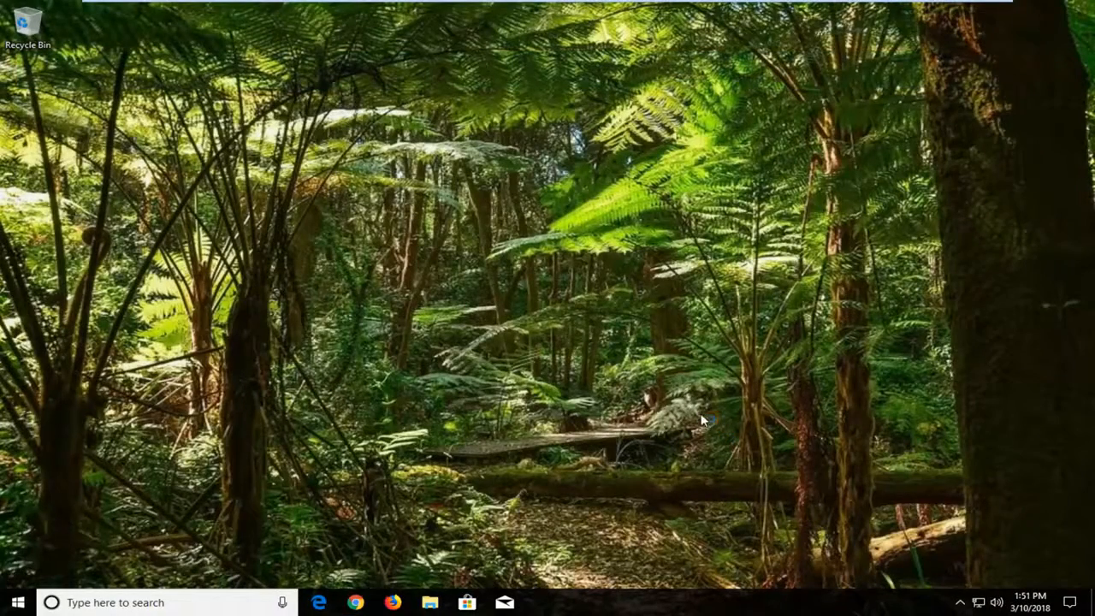
- Reopen Chrome and scroll through the German Einstellungen page
left_click(356, 603)
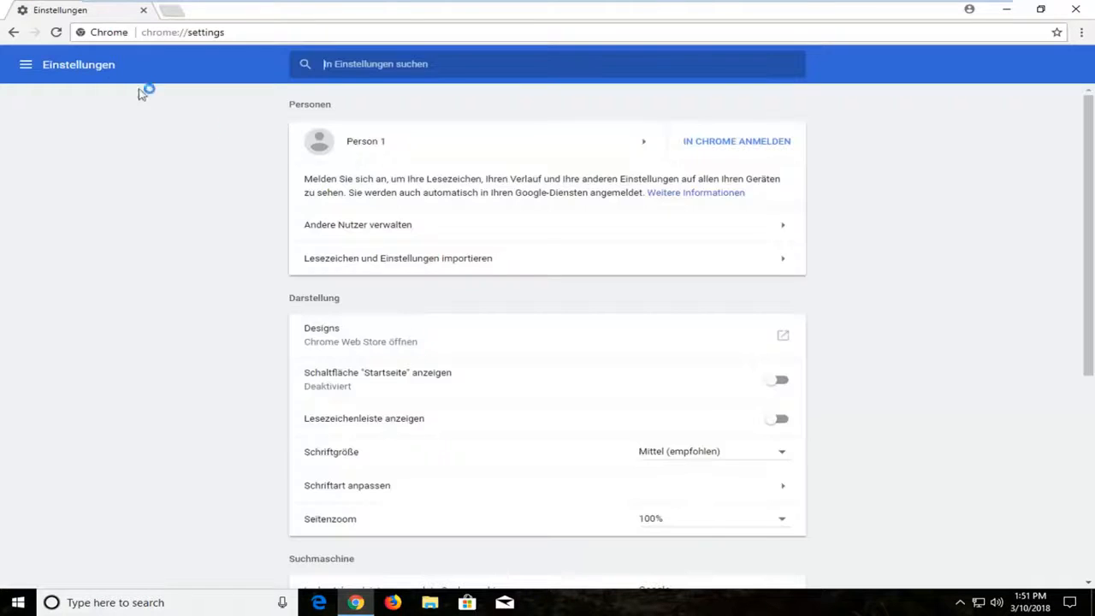
scroll("down", 3)
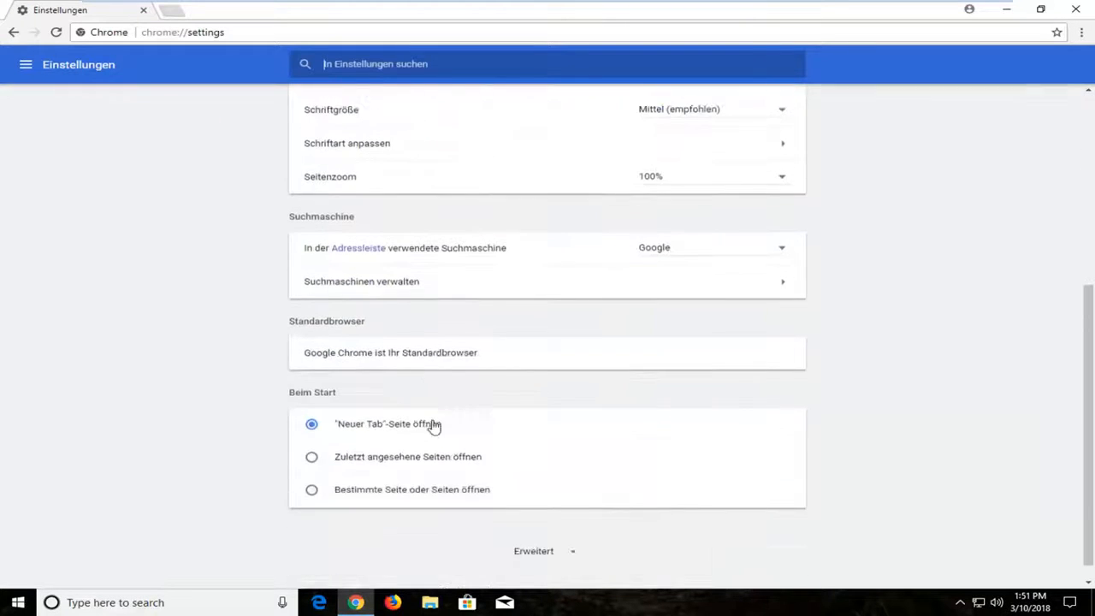
scroll("down", 3)
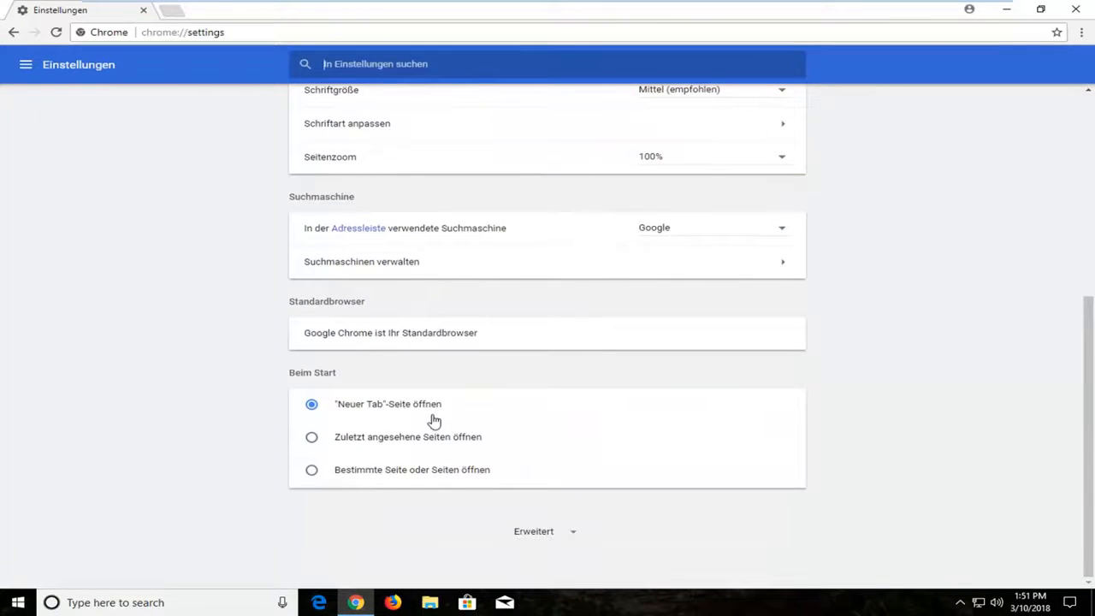
scroll("up", 3)
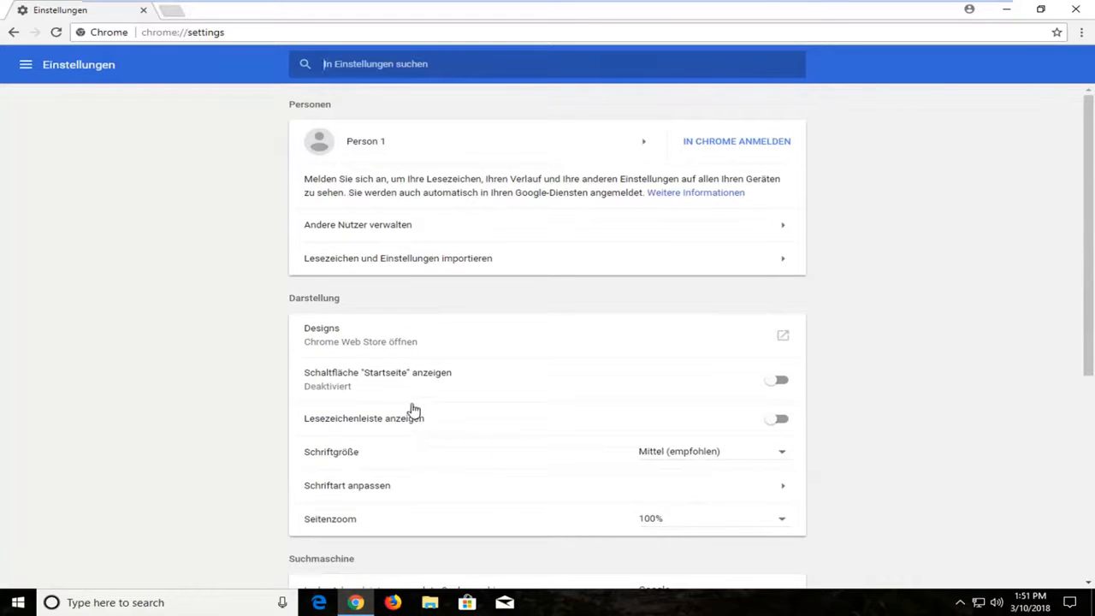